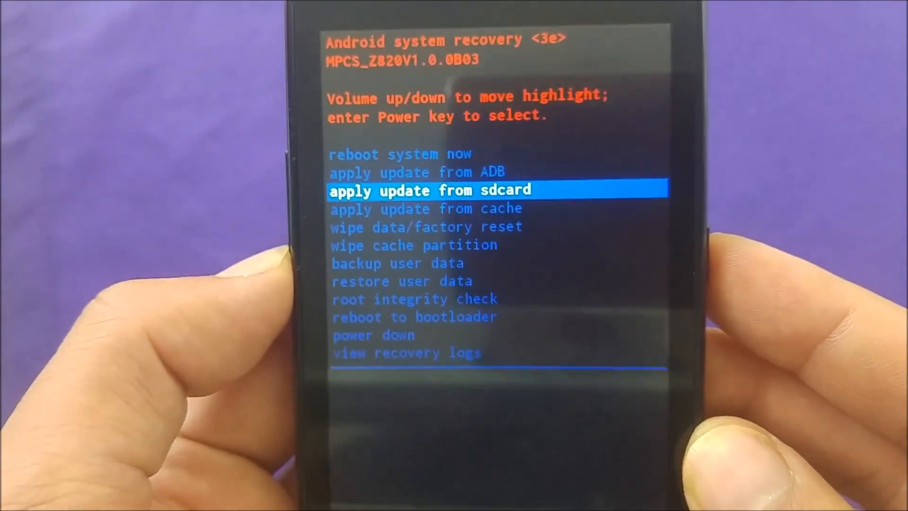
Move the recovery menu highlight down past 'apply update from cache' to 'wipe data/factory reset'.
key("volumedown")
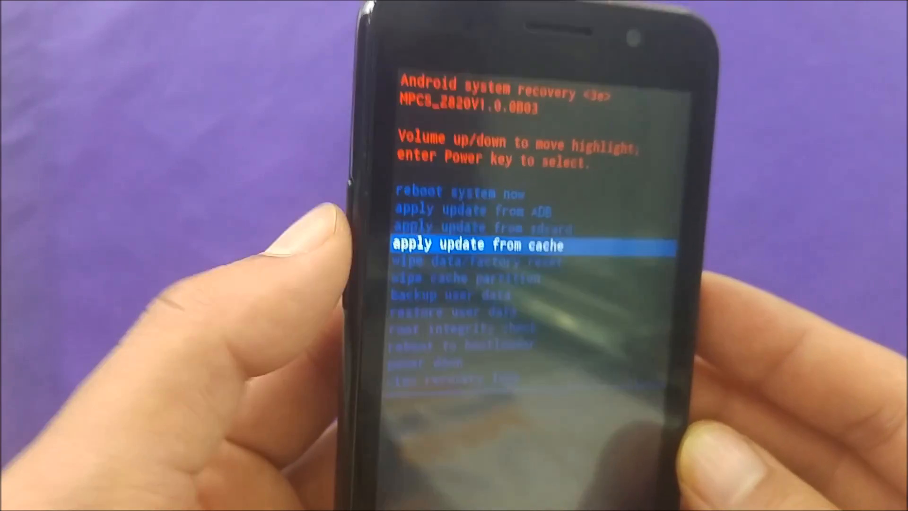
key("volumedown")
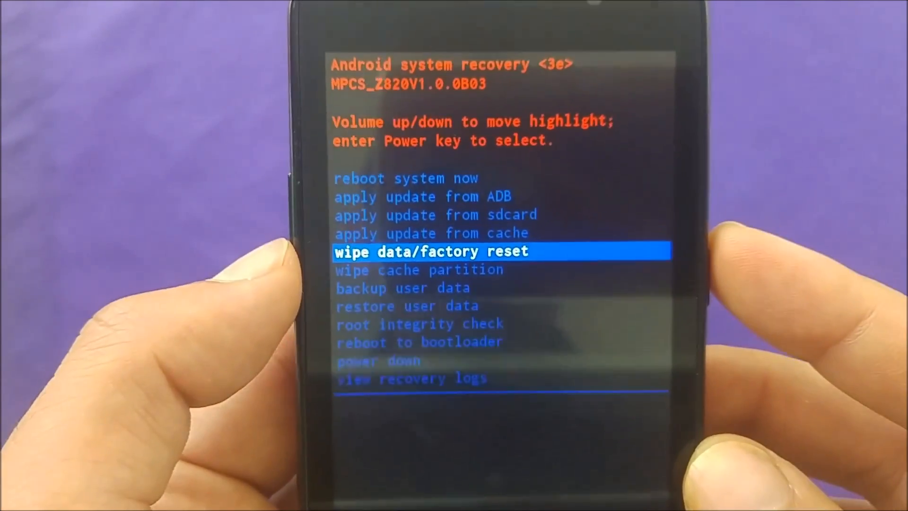